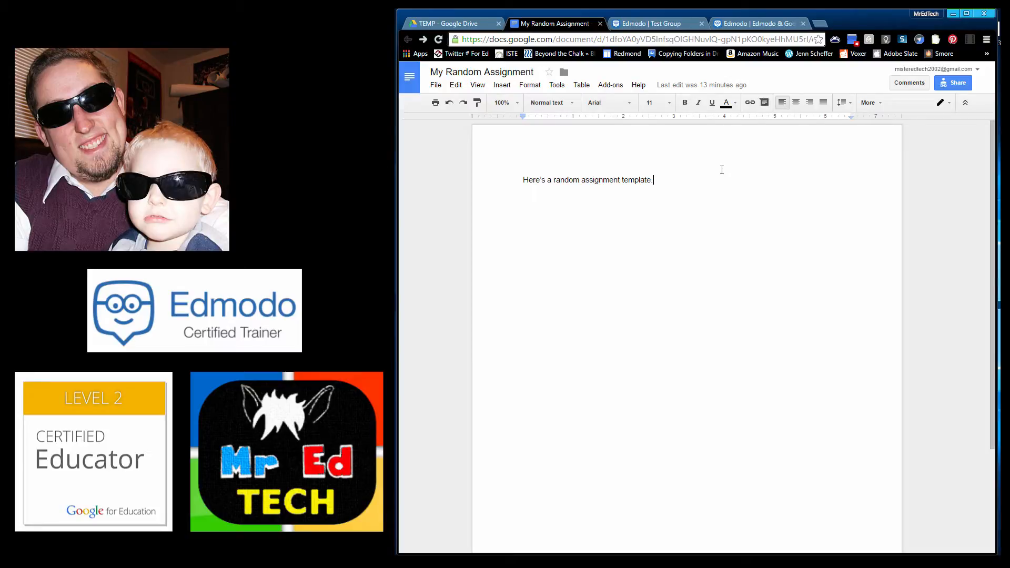
pyautogui.moveTo(720, 177)
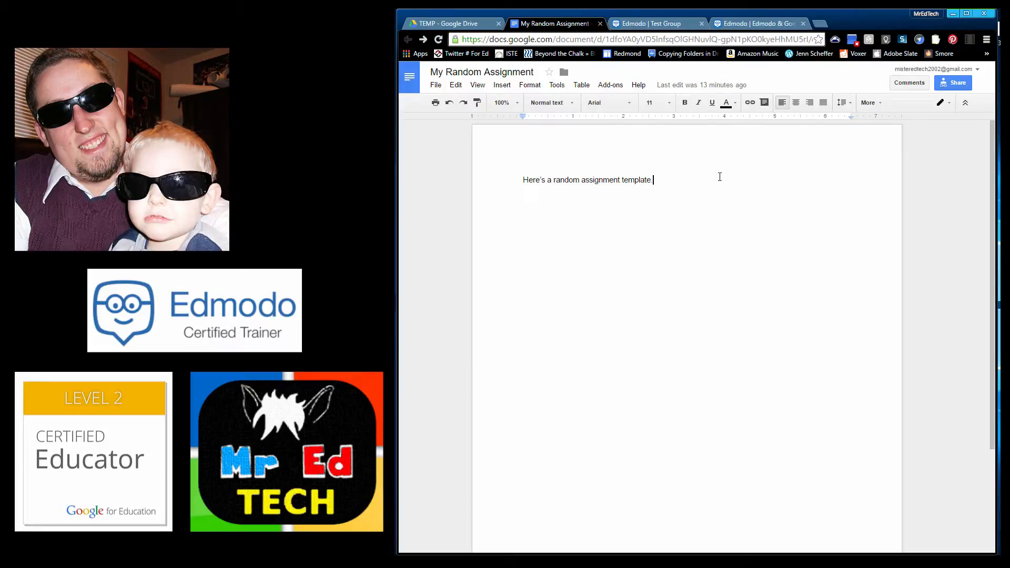
pyautogui.moveTo(483, 72)
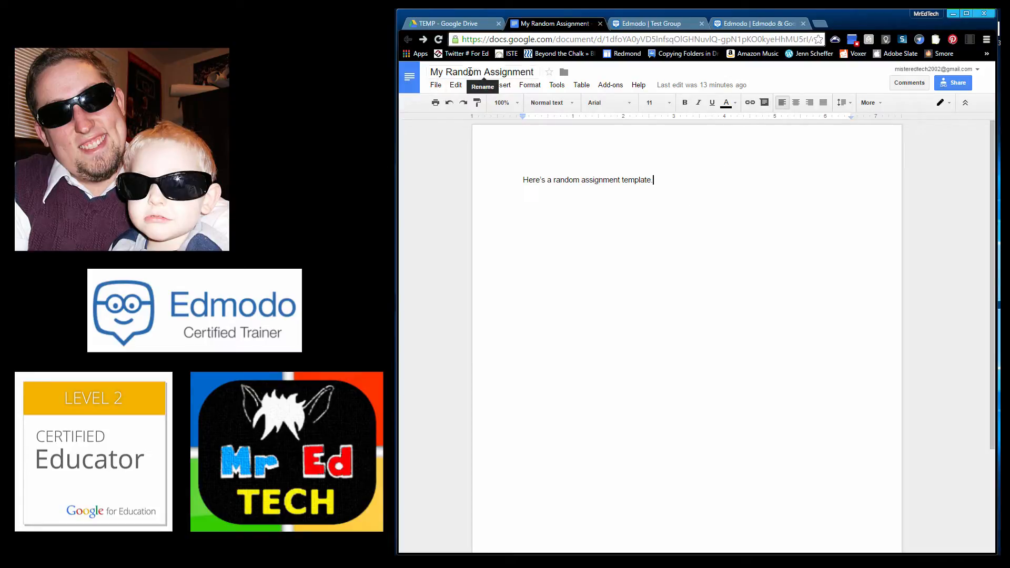
pyautogui.moveTo(552, 253)
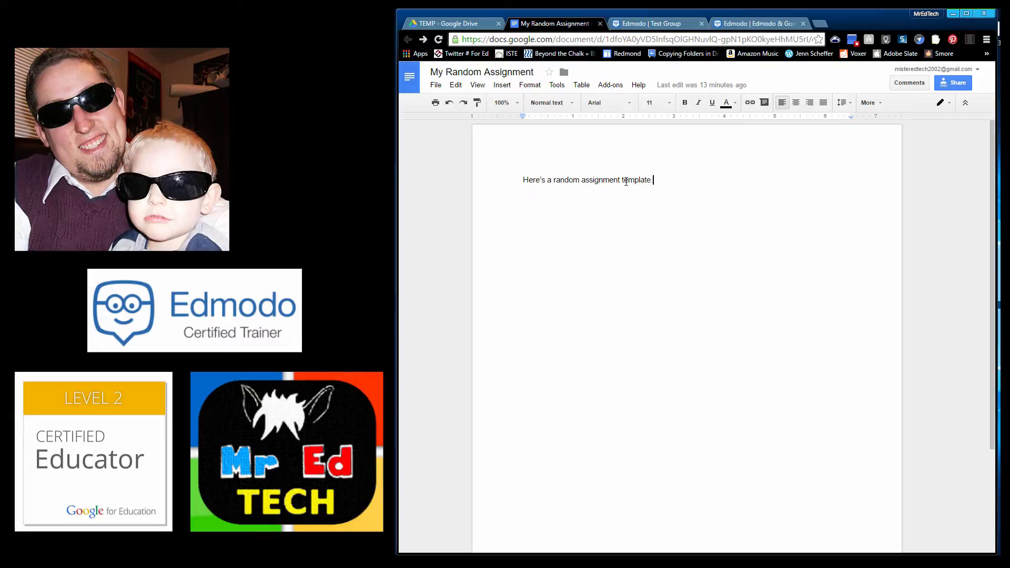
# Step: Bring up sharing for My Random Assignment, select its view-only link, and return to Edmodo
pyautogui.doubleClick(637, 180)
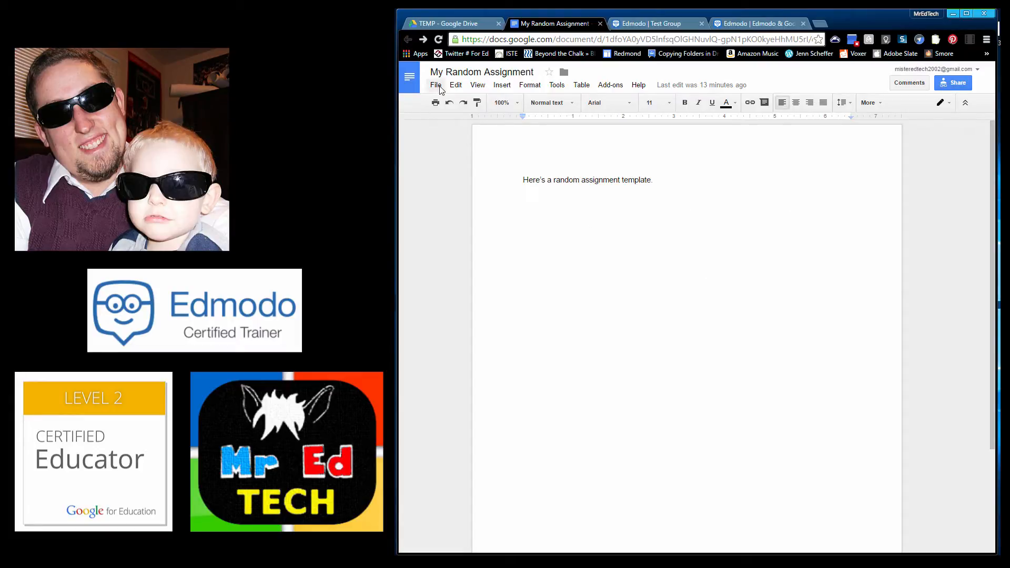
pyautogui.click(436, 84)
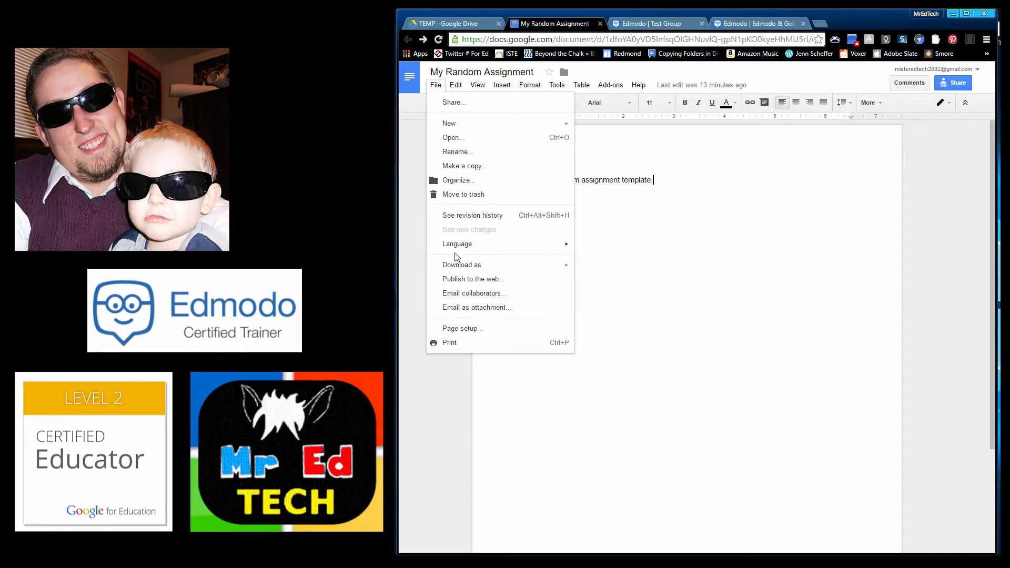
pyautogui.moveTo(472, 171)
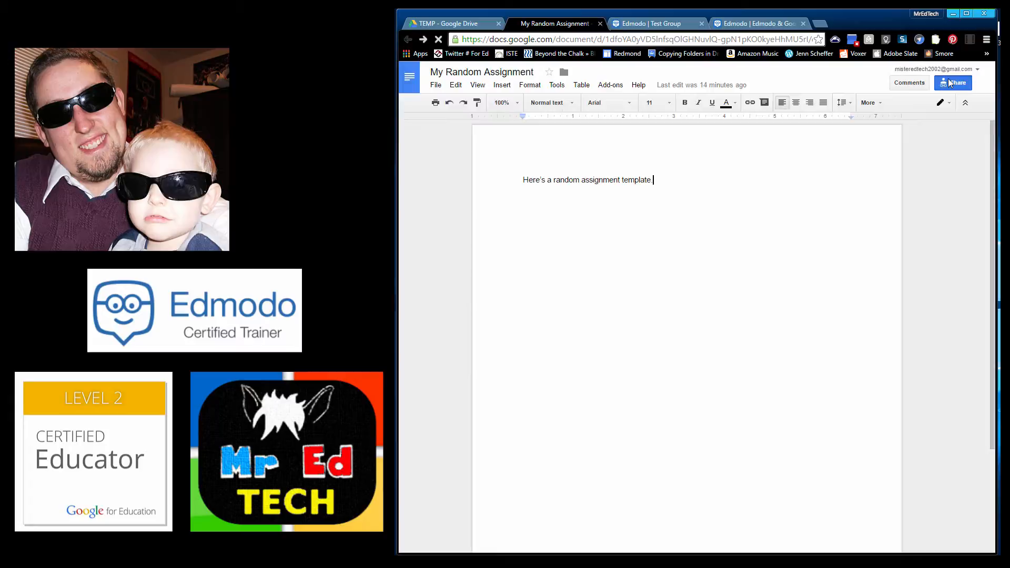
pyautogui.click(956, 82)
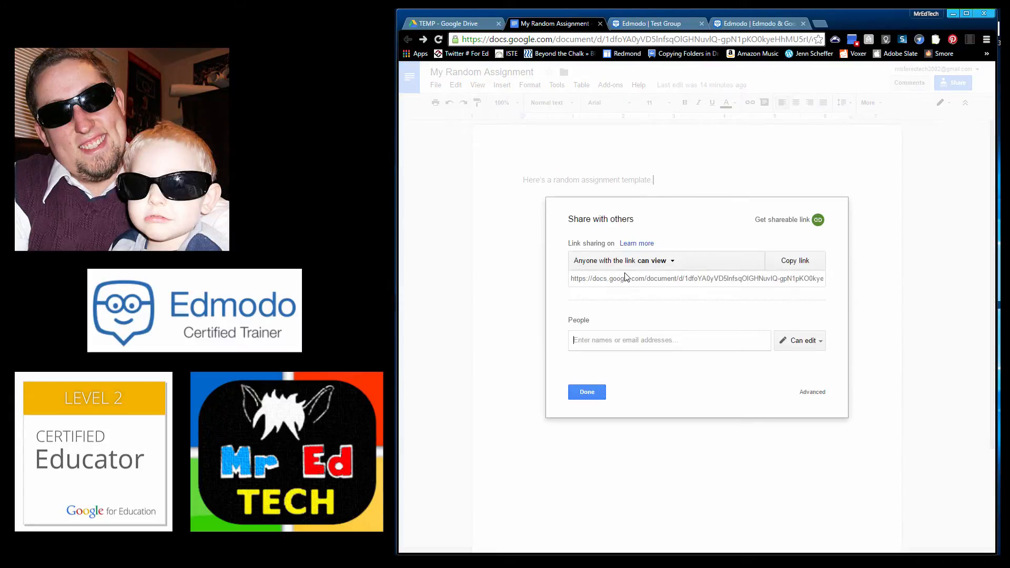
pyautogui.click(700, 277)
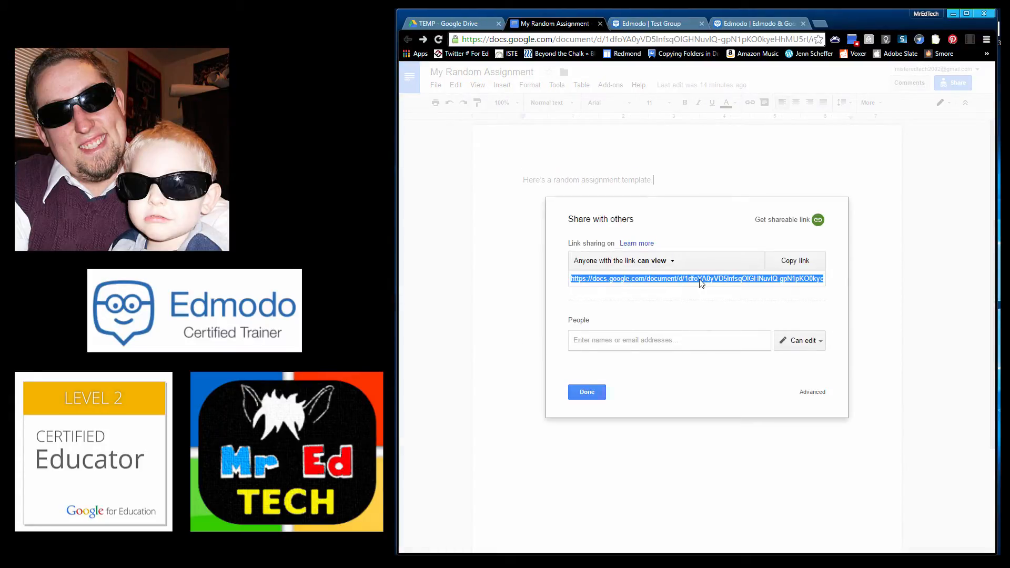
pyautogui.click(653, 23)
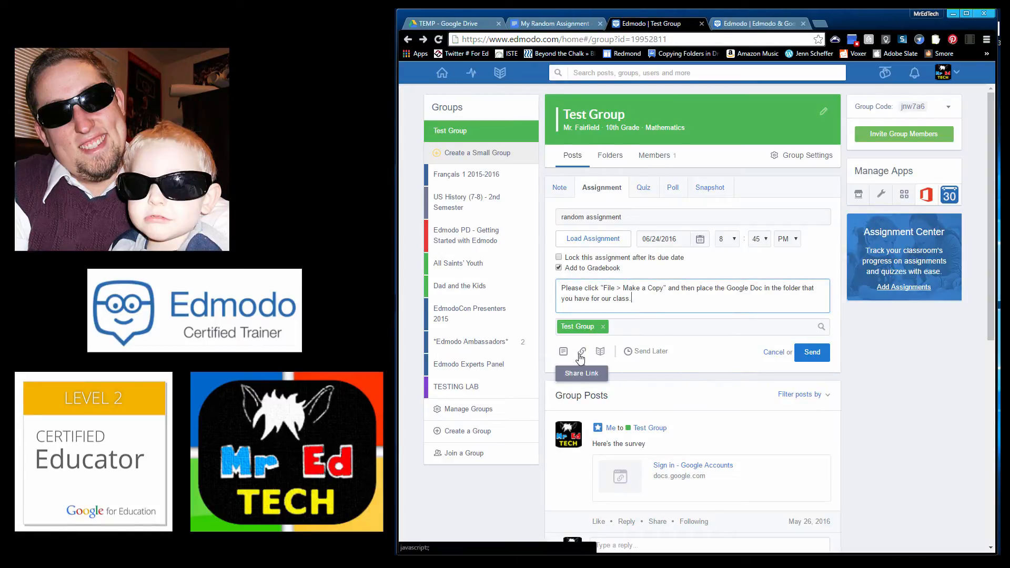
# Step: Attach the Google Doc link titled 'Here's your assignment' to the Test Group post, then return to Docs
pyautogui.click(581, 352)
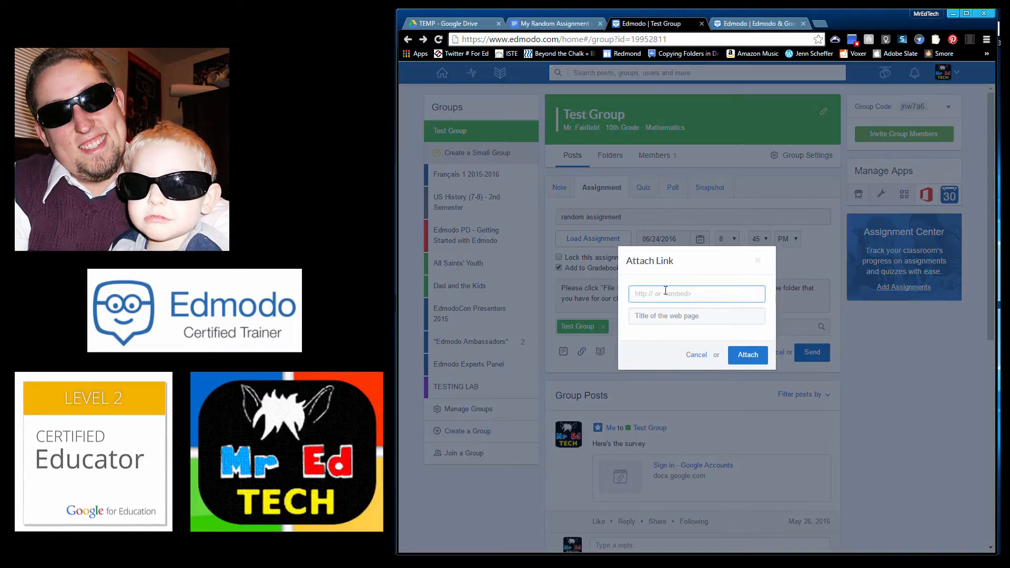
pyautogui.write('https://docs.google.com/document/d/1dfc')
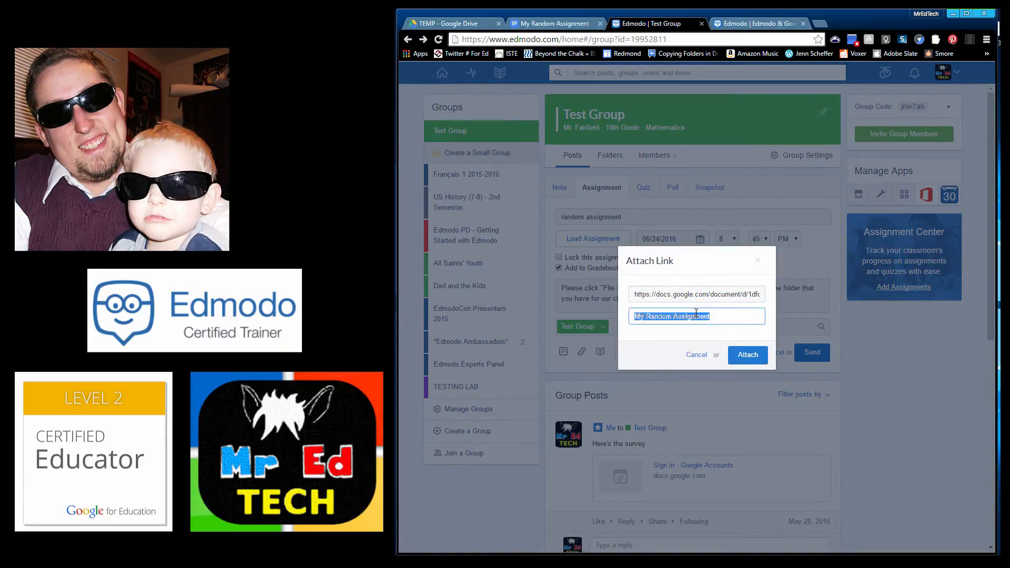
pyautogui.write("Here's your ass")
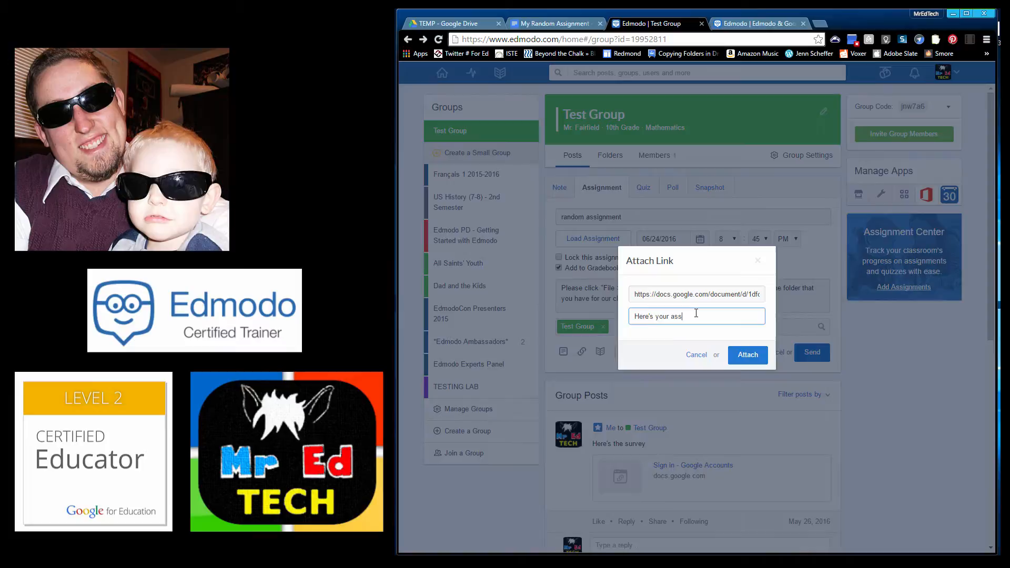
pyautogui.click(748, 356)
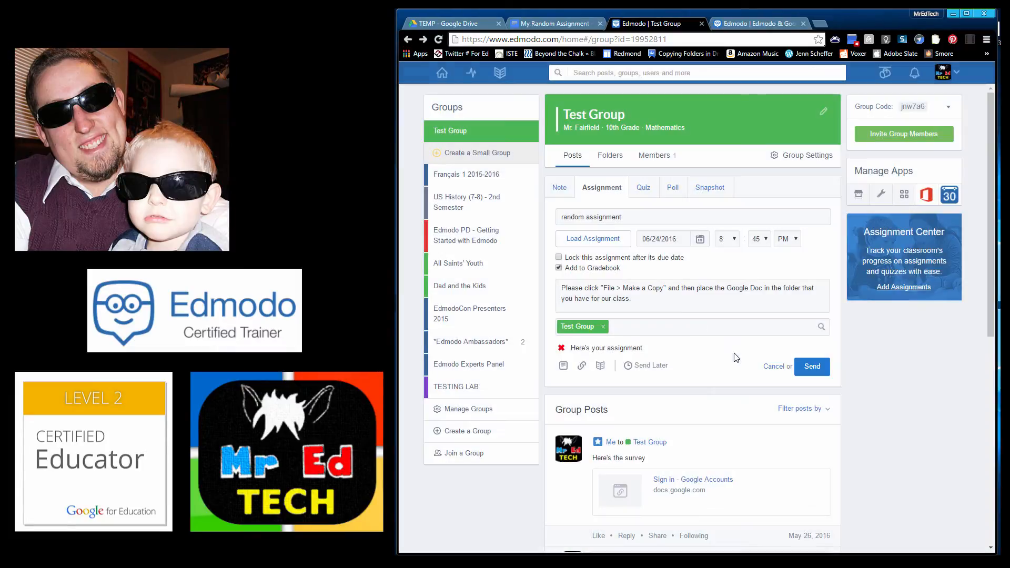
pyautogui.tripleClick(671, 293)
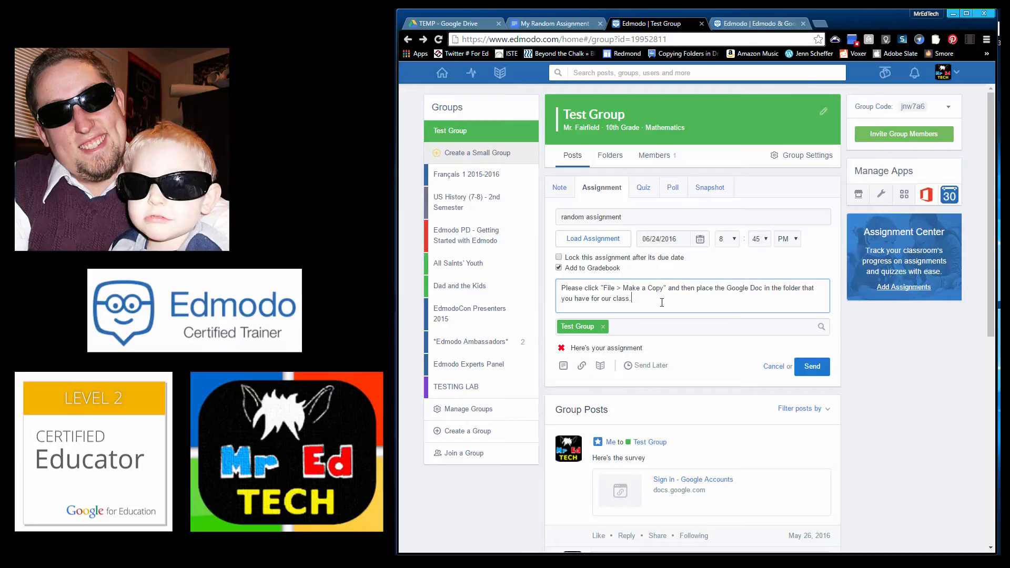
pyautogui.click(554, 23)
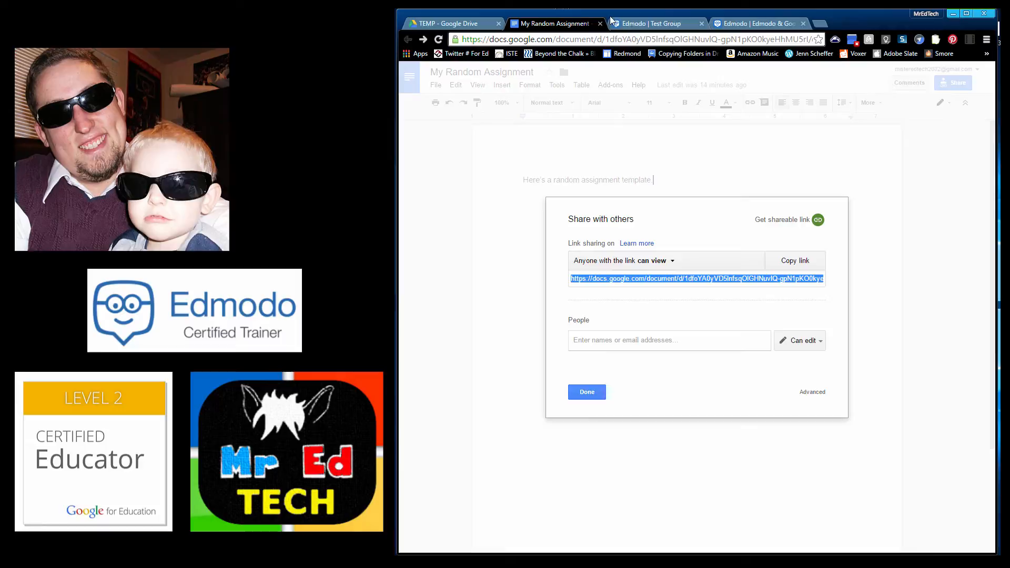
# Step: Check the Edmodo assignment draft still holds the attached link
pyautogui.click(654, 23)
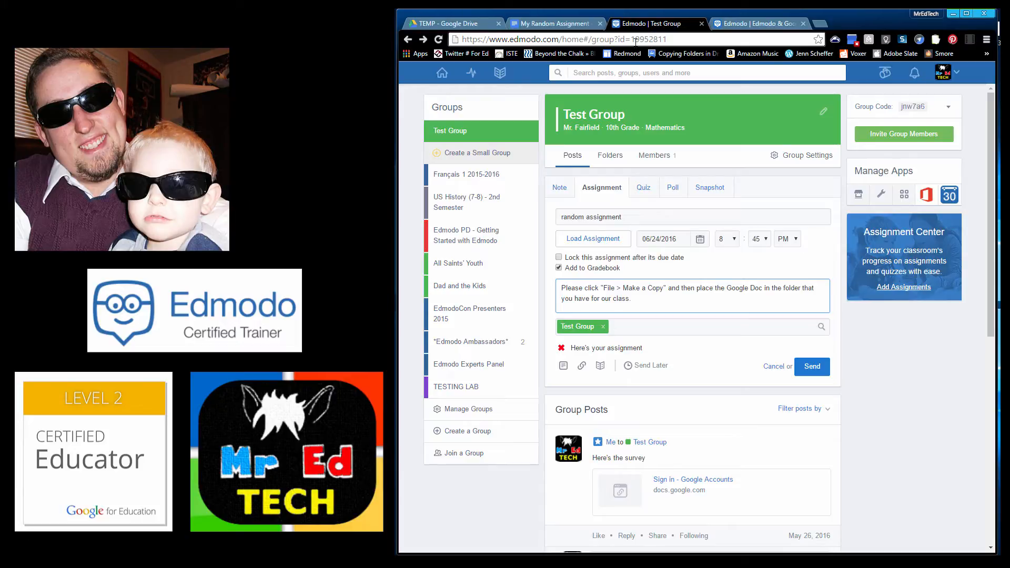
pyautogui.moveTo(625, 53)
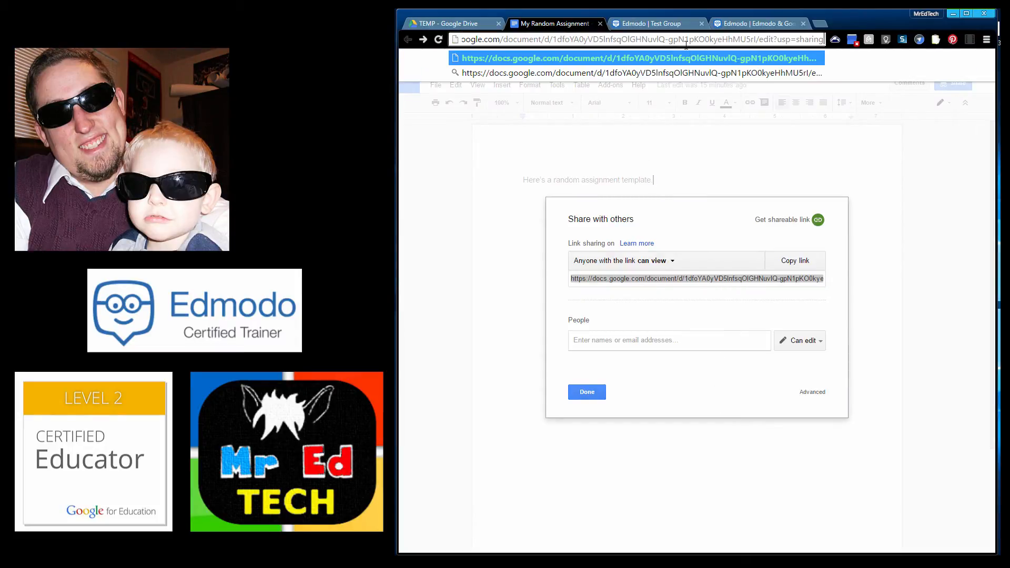
# Step: Select the document's full web address so its ending can be changed to /copy
pyautogui.tripleClick(644, 40)
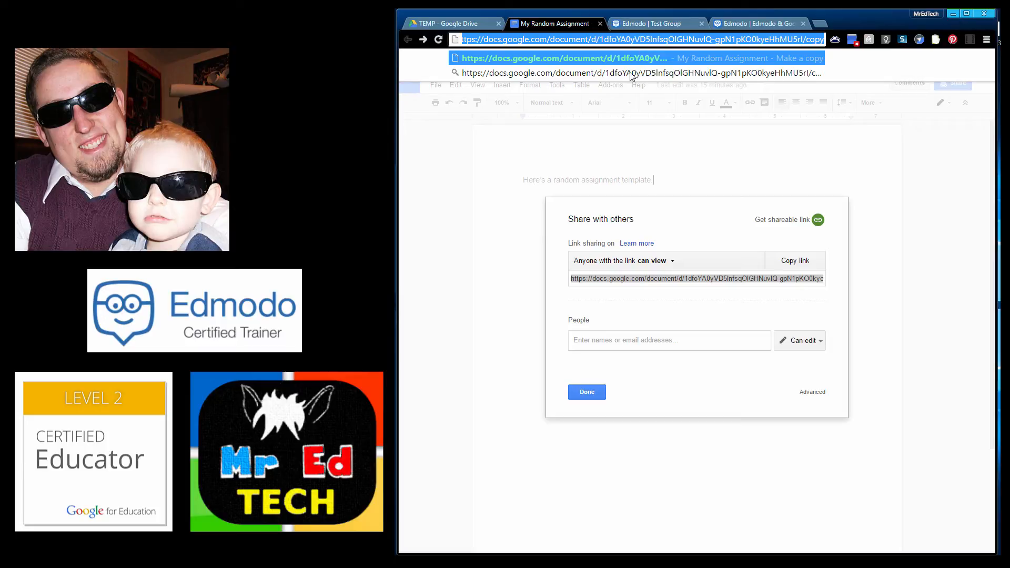
pyautogui.moveTo(646, 120)
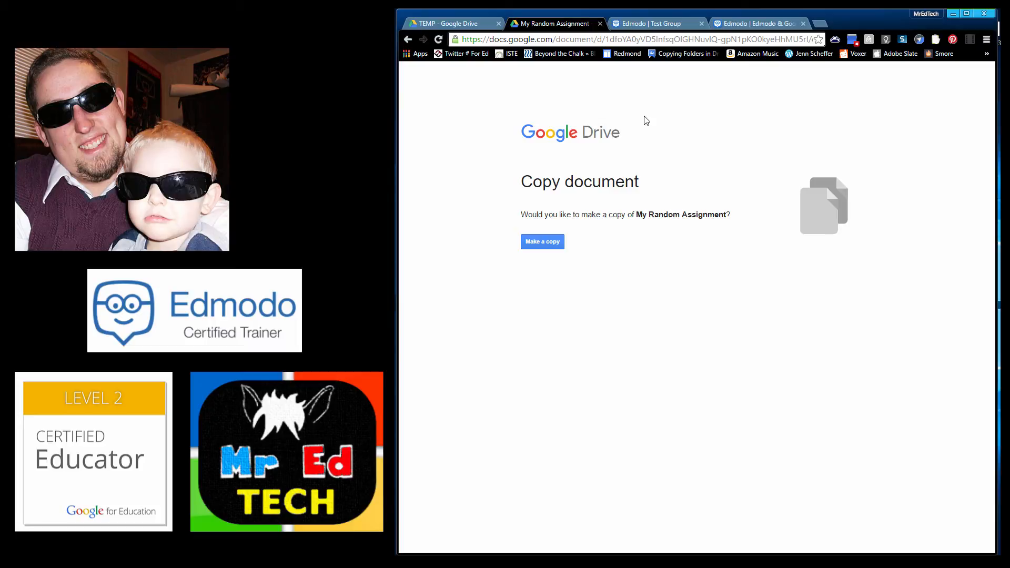
pyautogui.moveTo(472, 119)
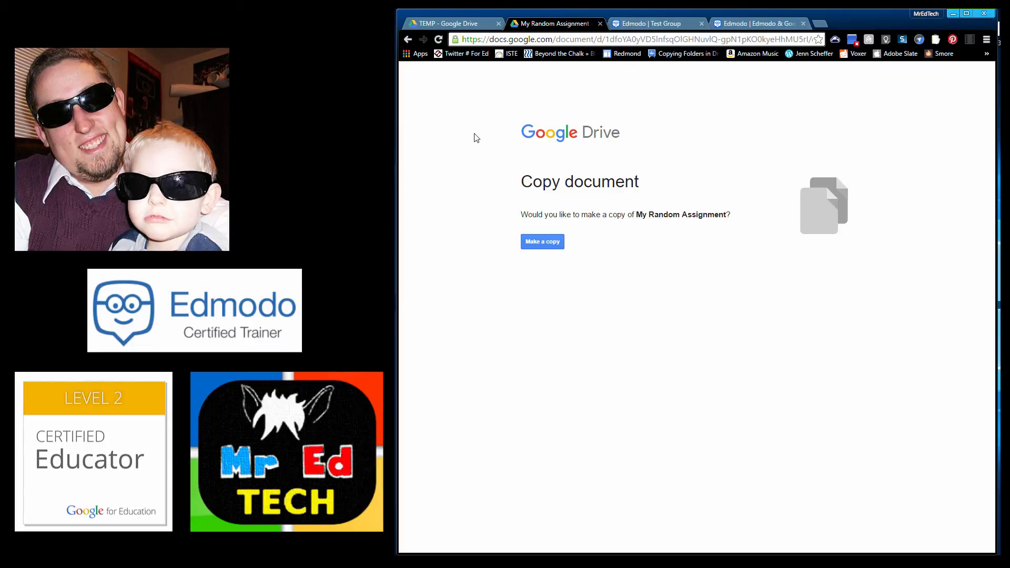
pyautogui.moveTo(469, 124)
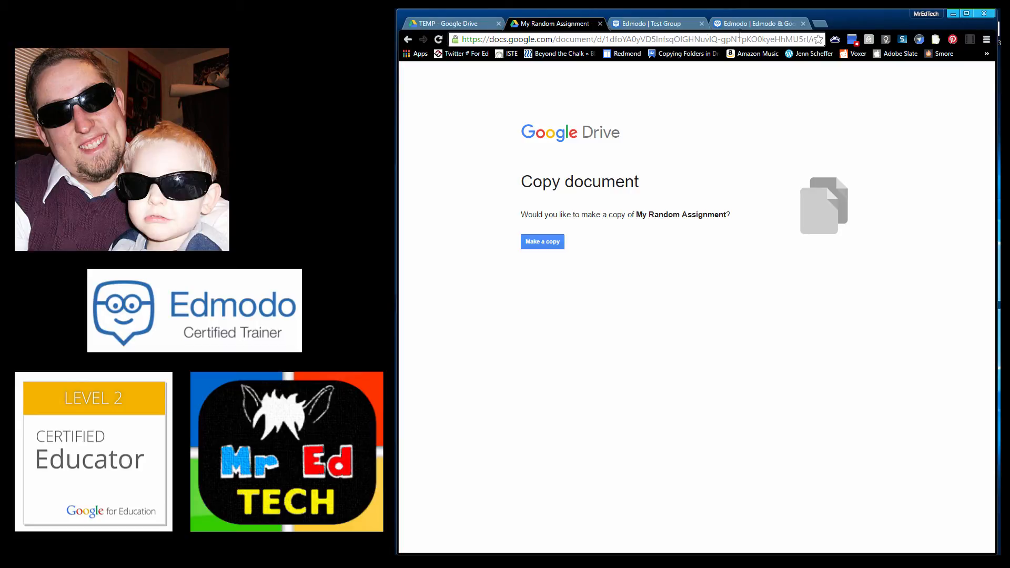
# Step: From the Edmodo & Google Integration topic, open the linked tutorials spreadsheet
pyautogui.click(758, 24)
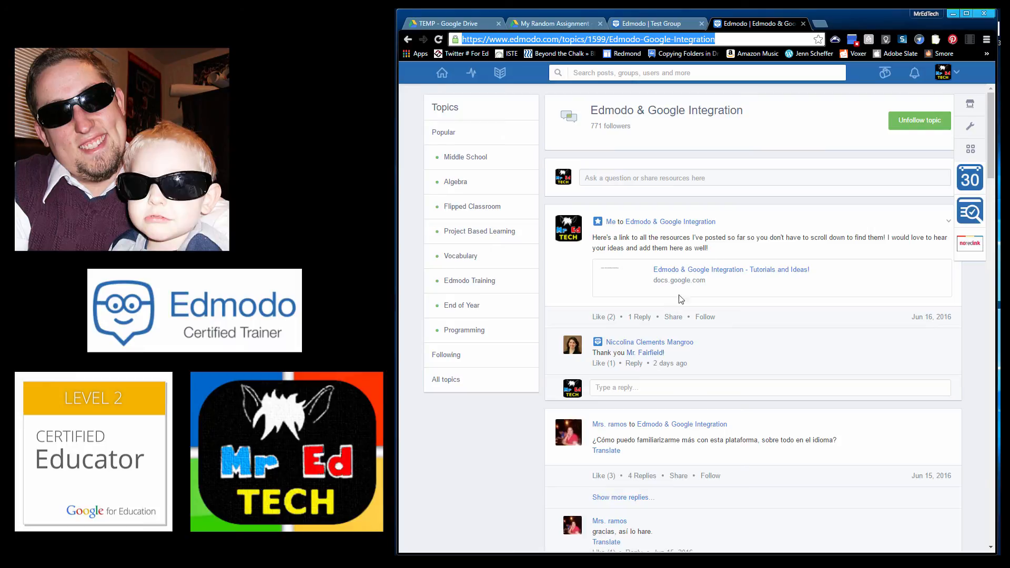
pyautogui.click(732, 270)
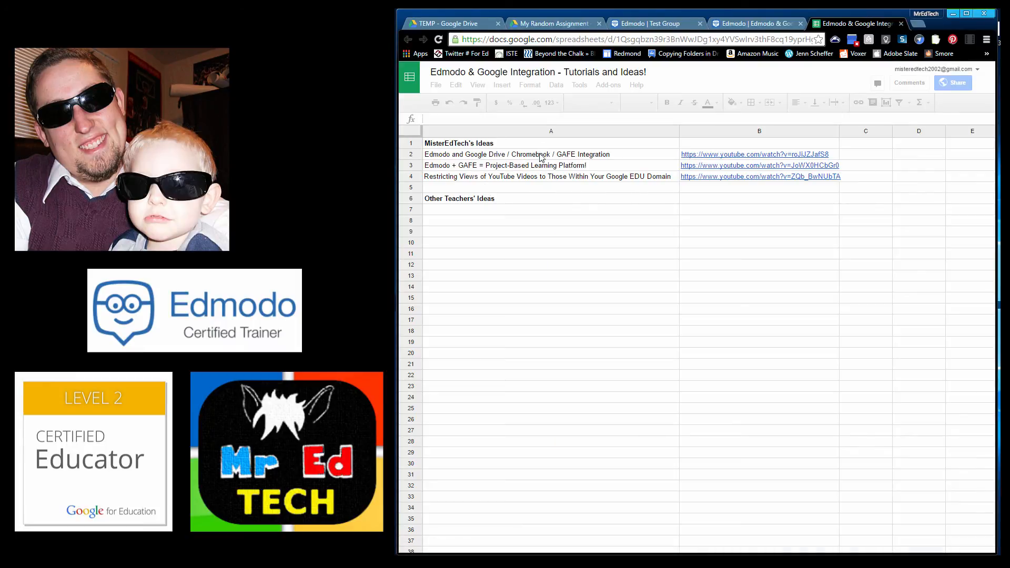
# Step: Inspect the first tutorial entry in cell A2, then return to the Edmodo integration topic
pyautogui.click(543, 154)
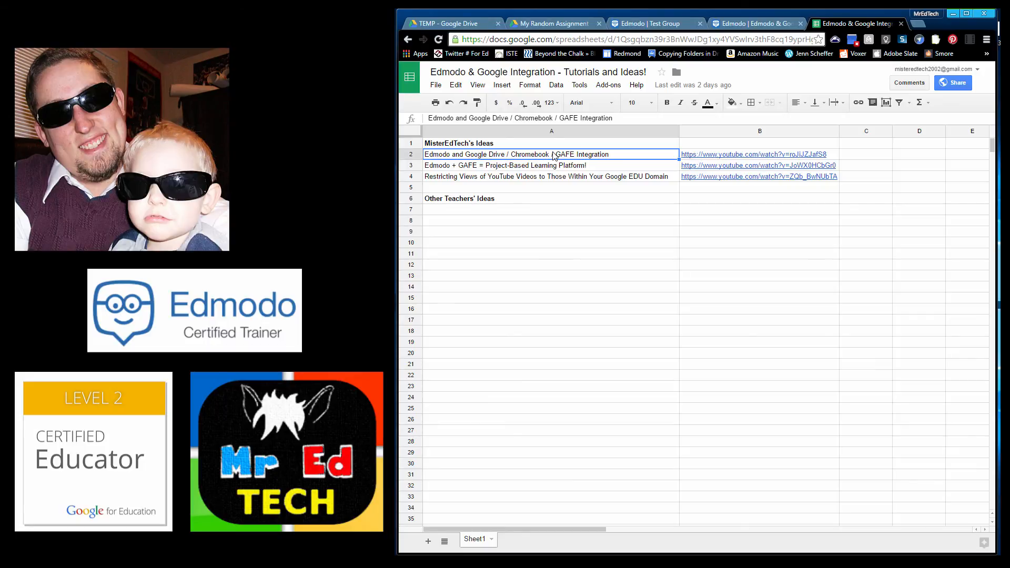
pyautogui.moveTo(715, 151)
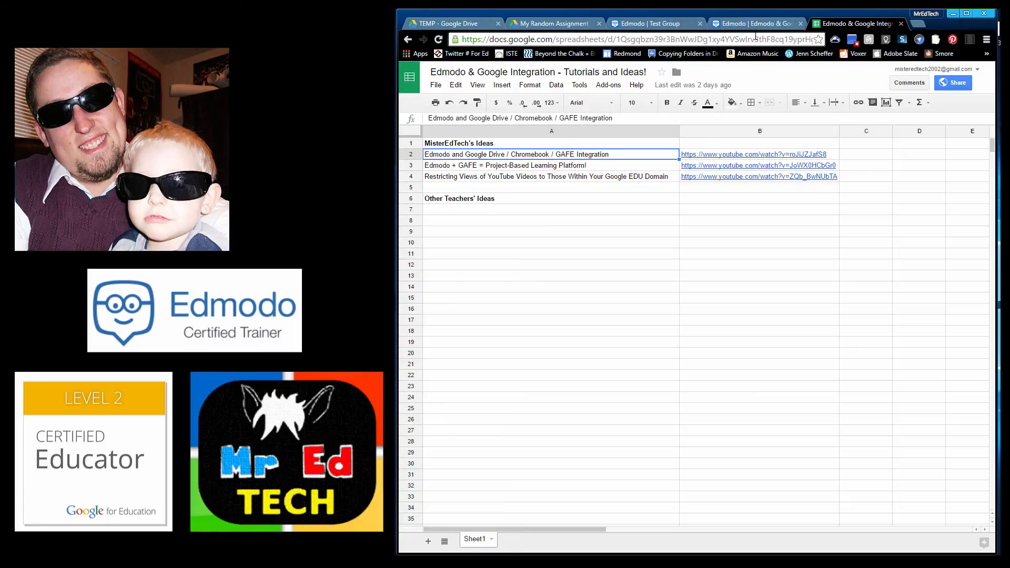
pyautogui.click(763, 23)
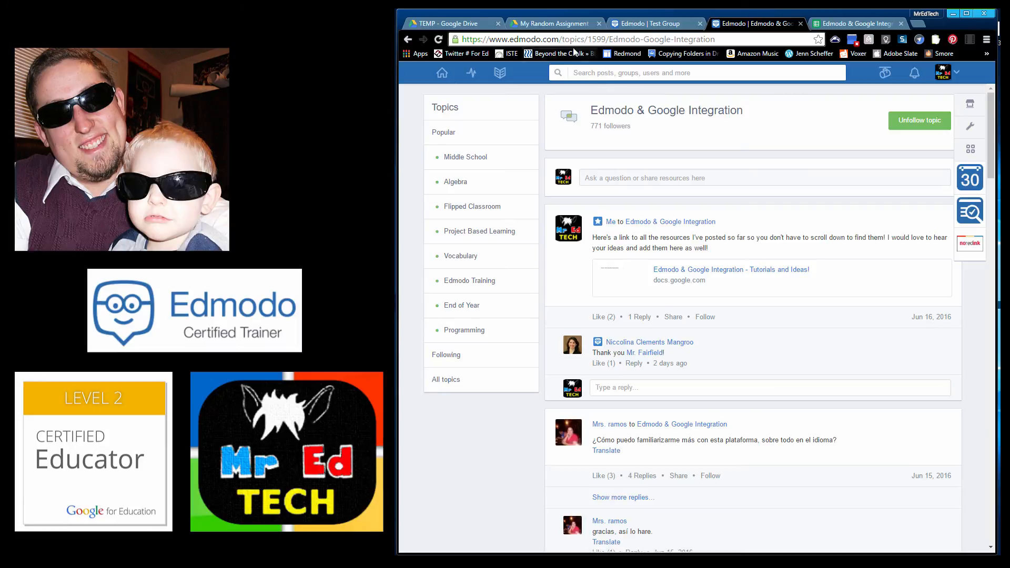
pyautogui.click(589, 39)
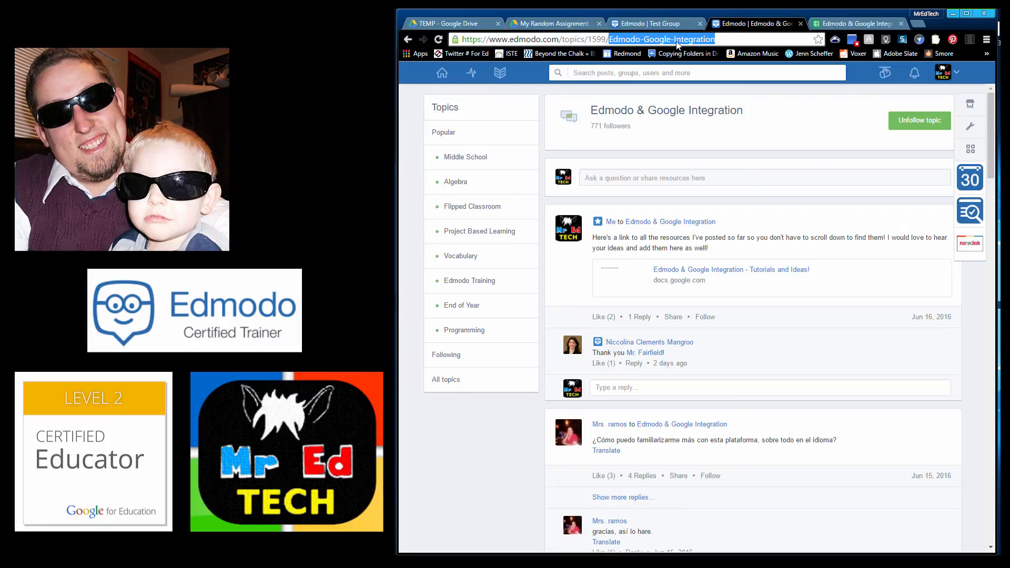
pyautogui.moveTo(591, 123)
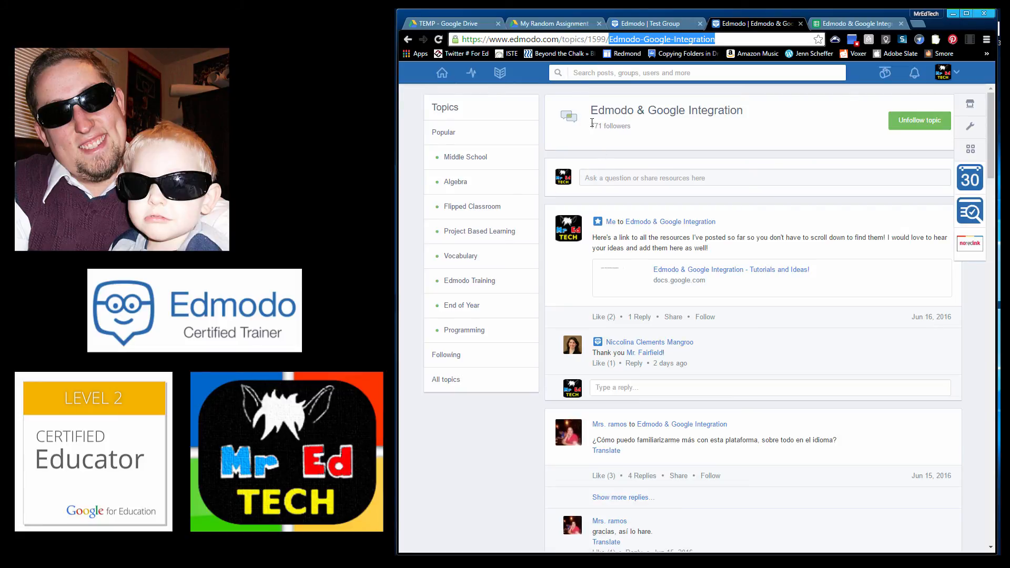